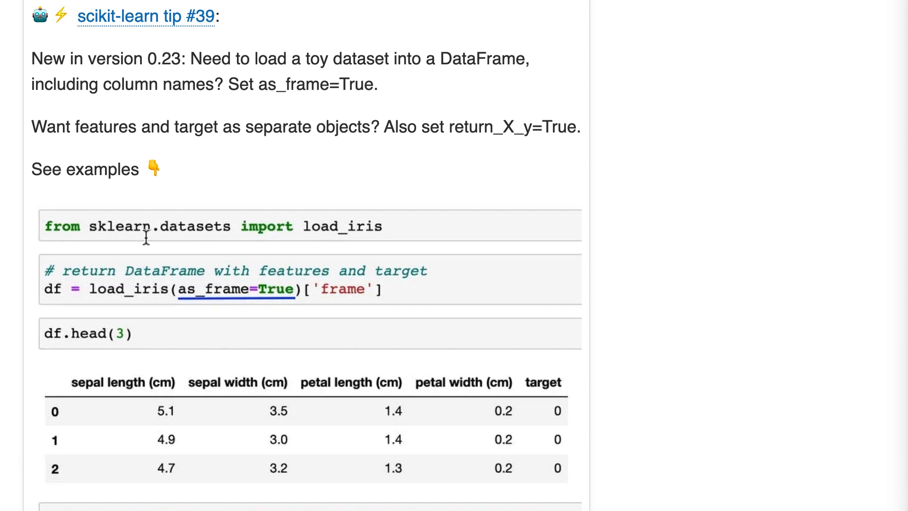
mouse_move(266, 44)
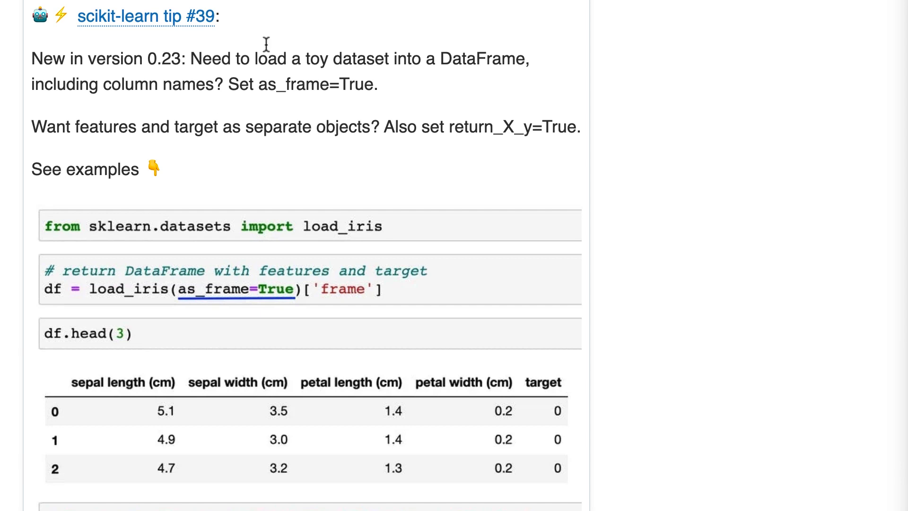
mouse_move(508, 64)
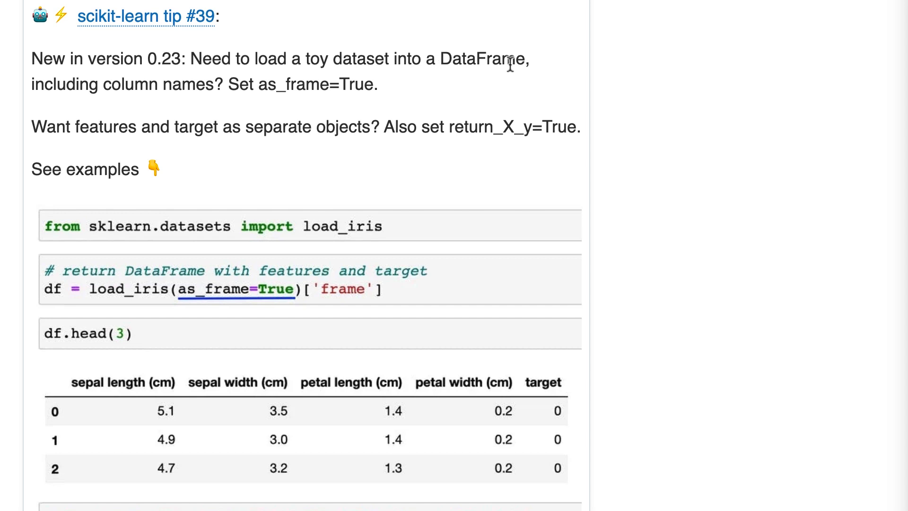
mouse_move(202, 85)
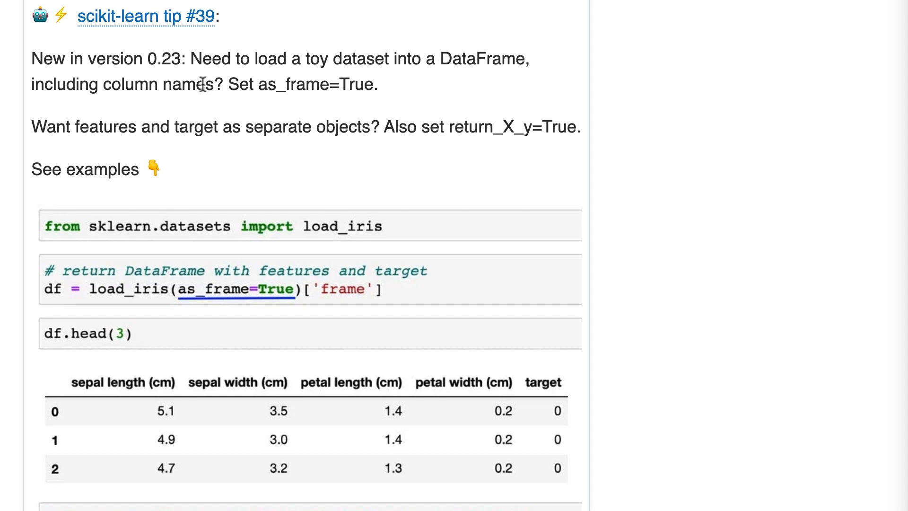
mouse_move(384, 83)
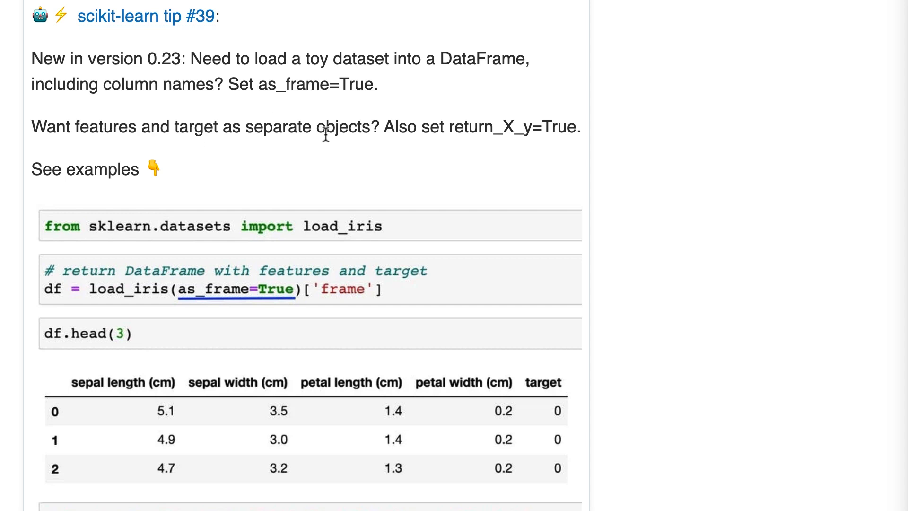
mouse_move(518, 137)
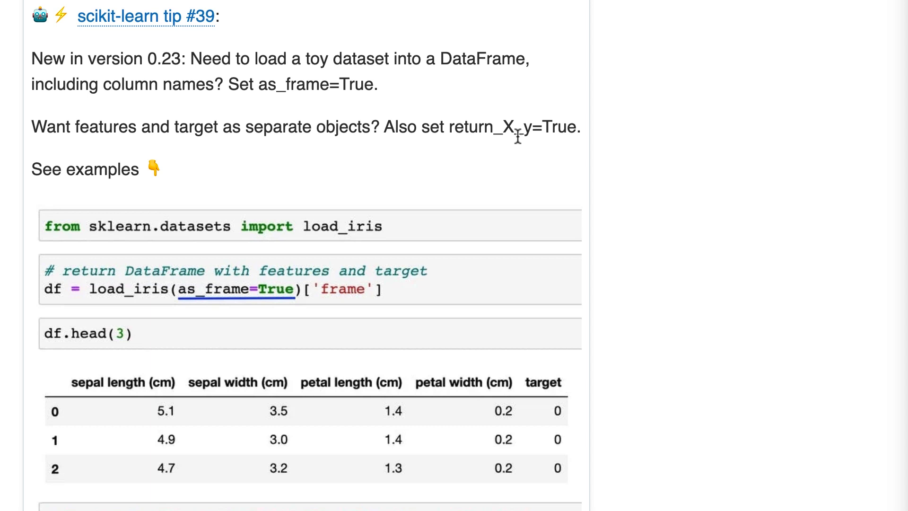
mouse_move(656, 173)
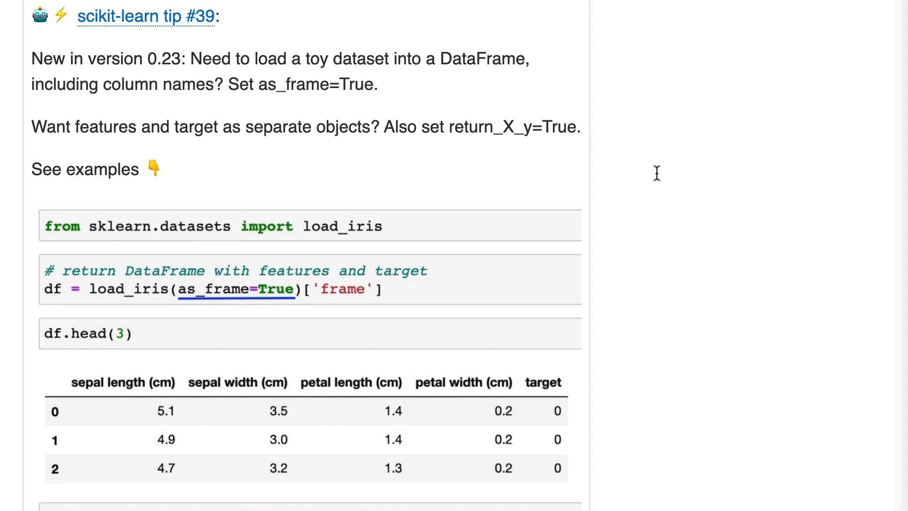
scroll(down, 3)
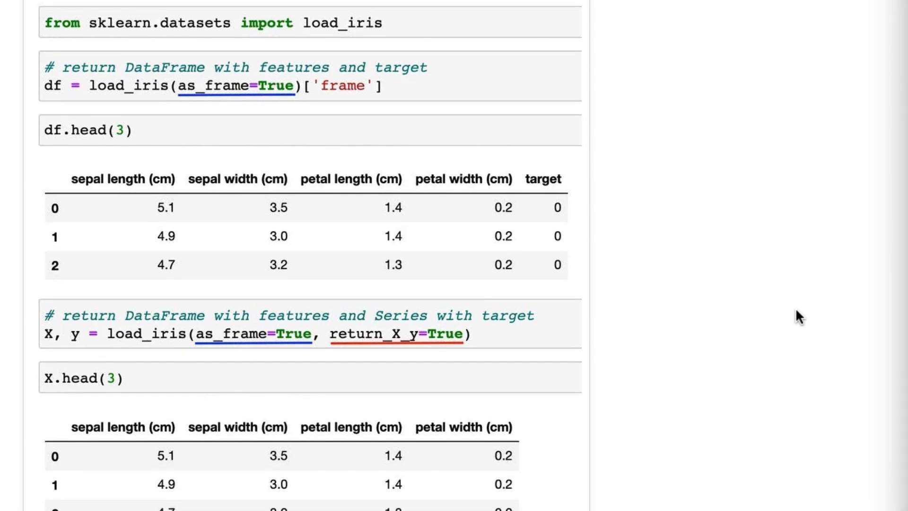
mouse_move(182, 24)
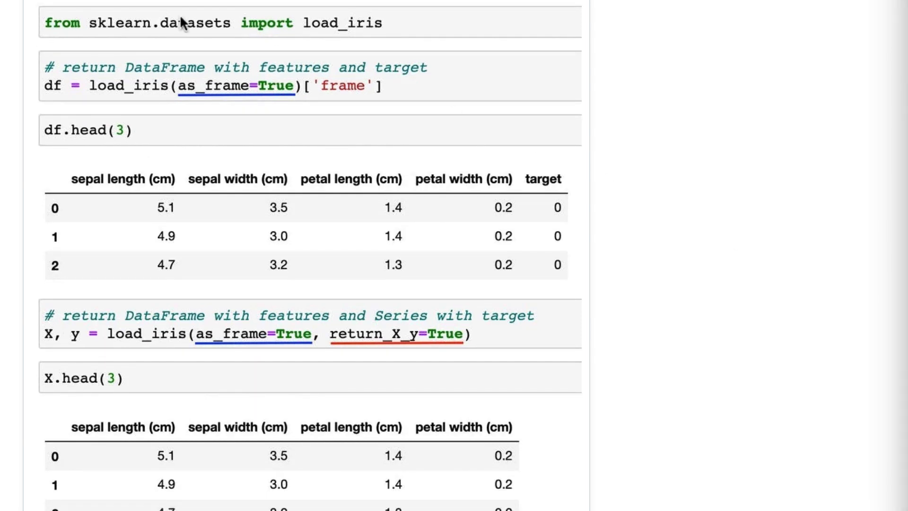
mouse_move(197, 78)
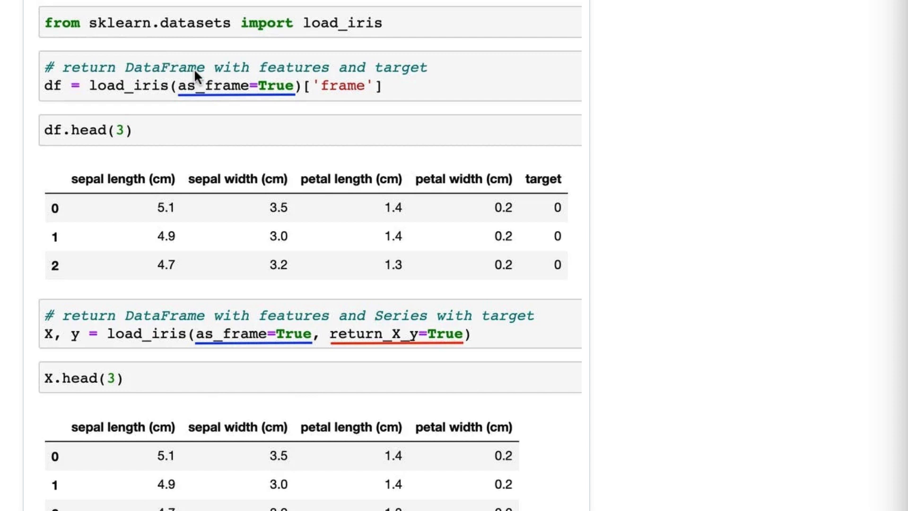
mouse_move(421, 74)
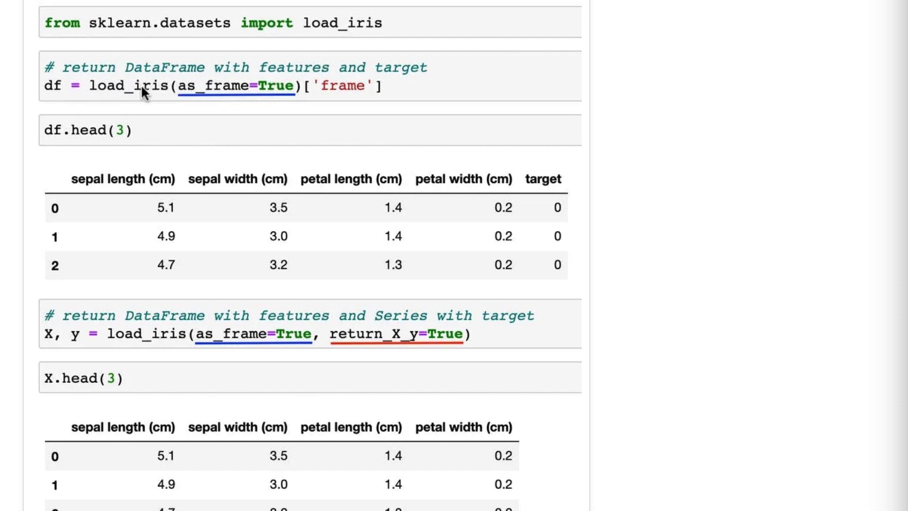
mouse_move(196, 95)
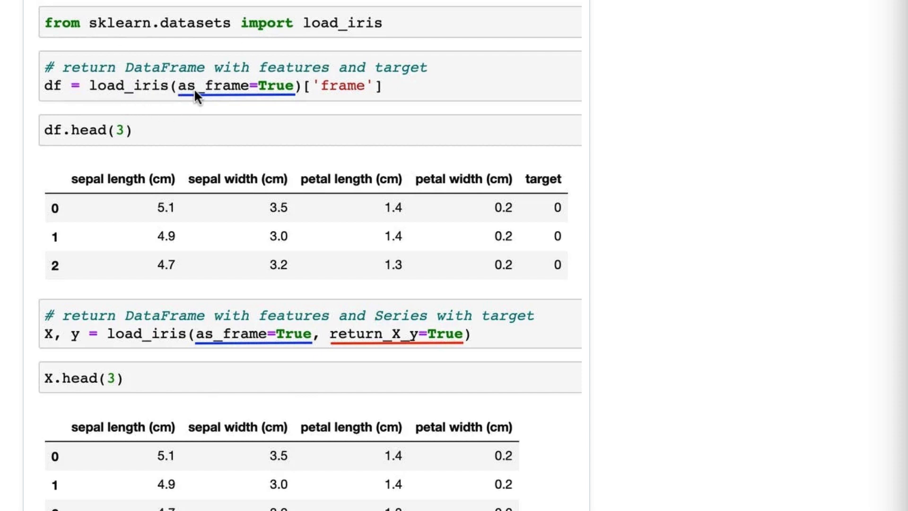
mouse_move(300, 97)
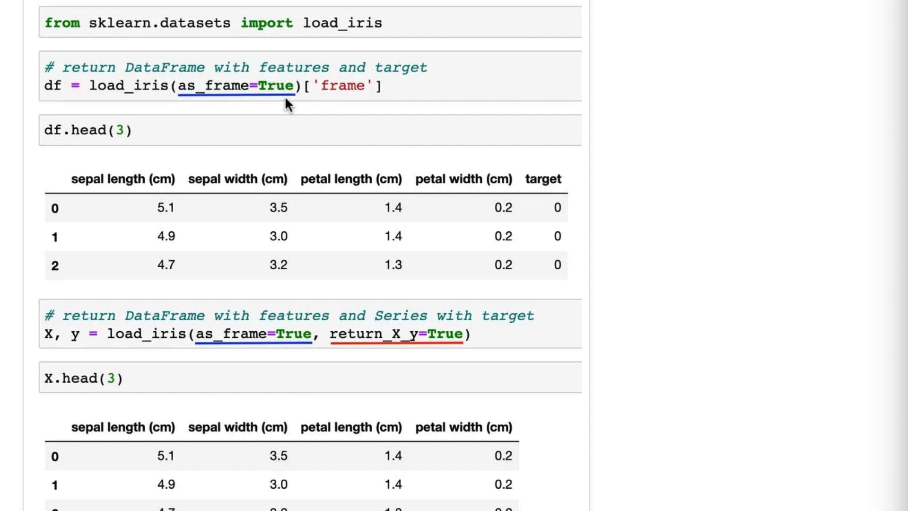
mouse_move(326, 100)
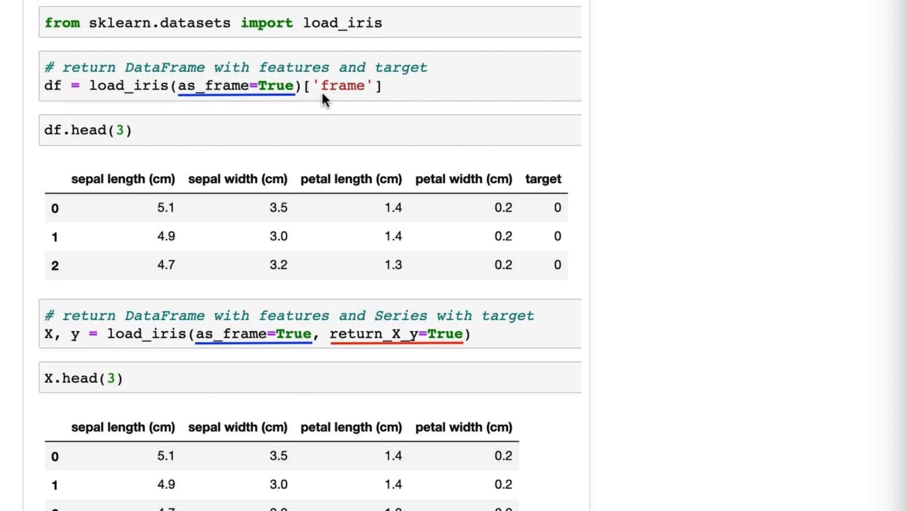
mouse_move(359, 104)
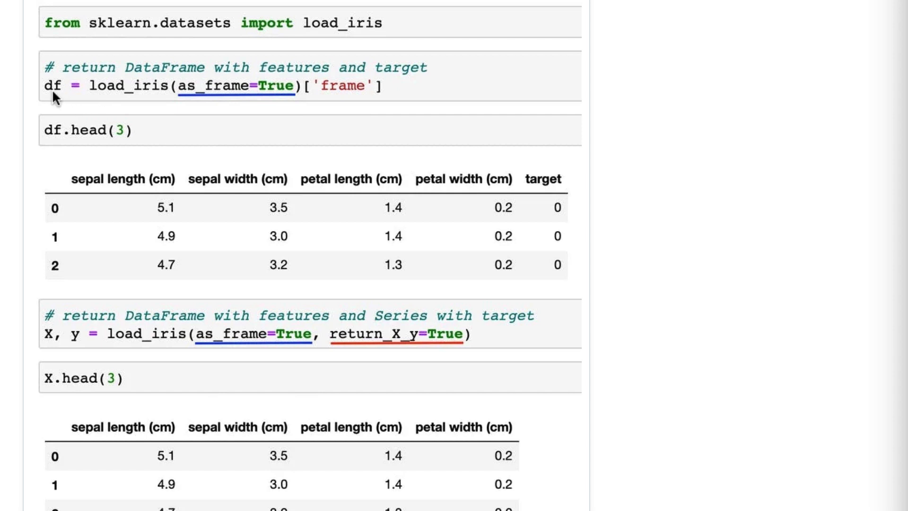
mouse_move(108, 146)
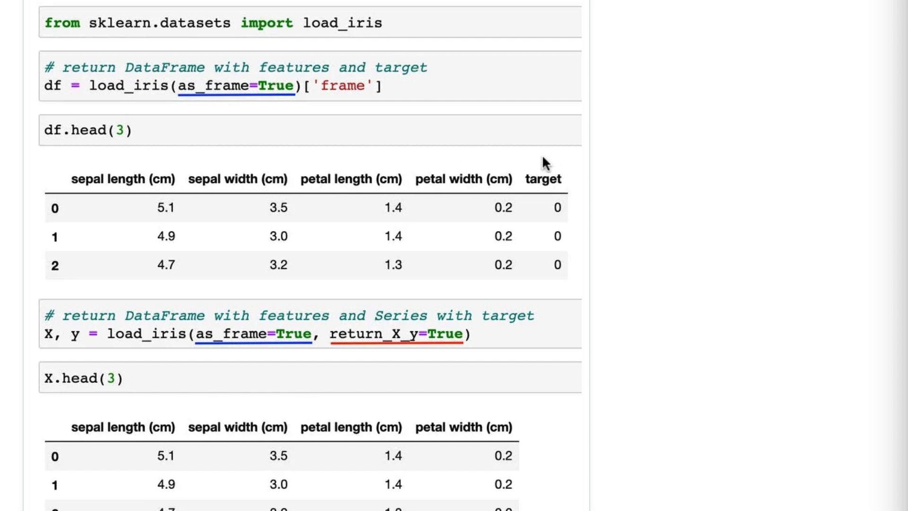
mouse_move(560, 201)
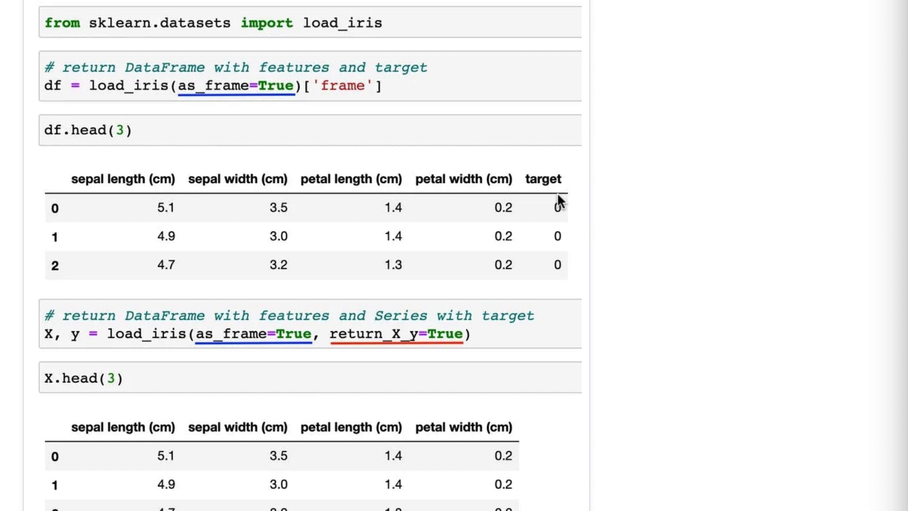
mouse_move(469, 284)
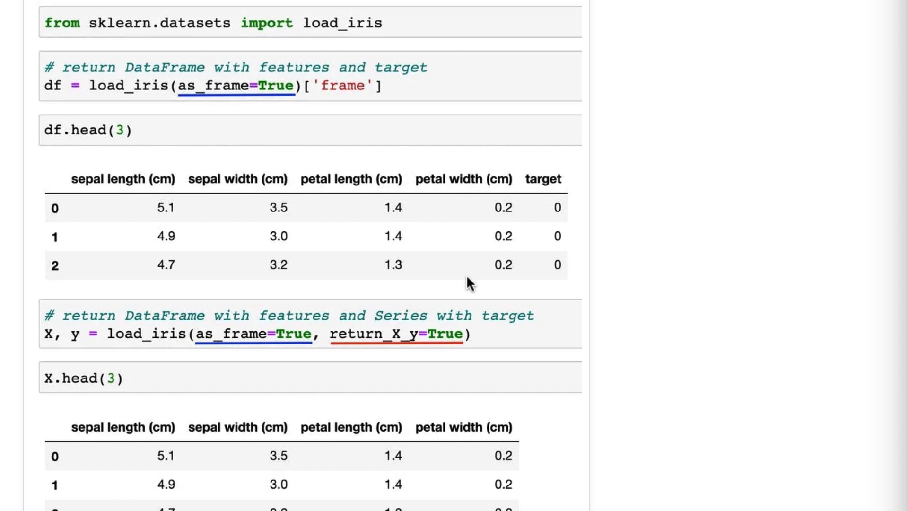
mouse_move(129, 323)
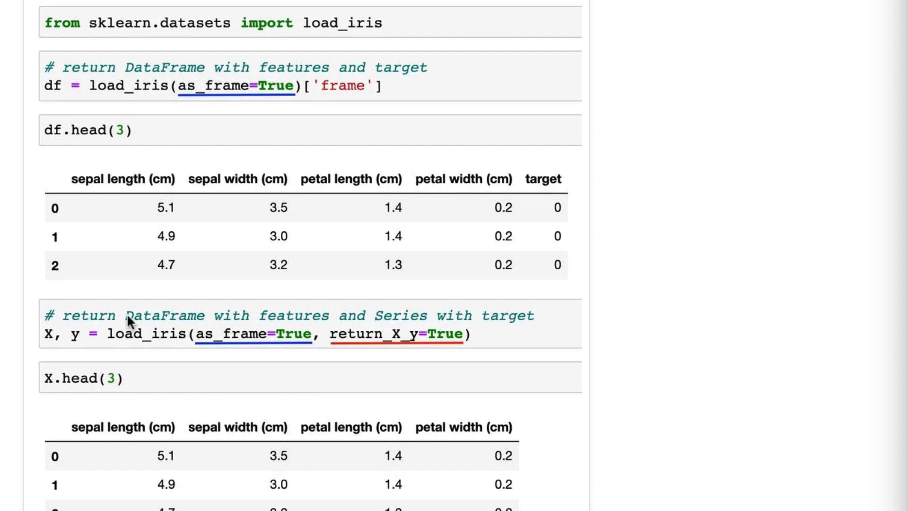
scroll(down, 3)
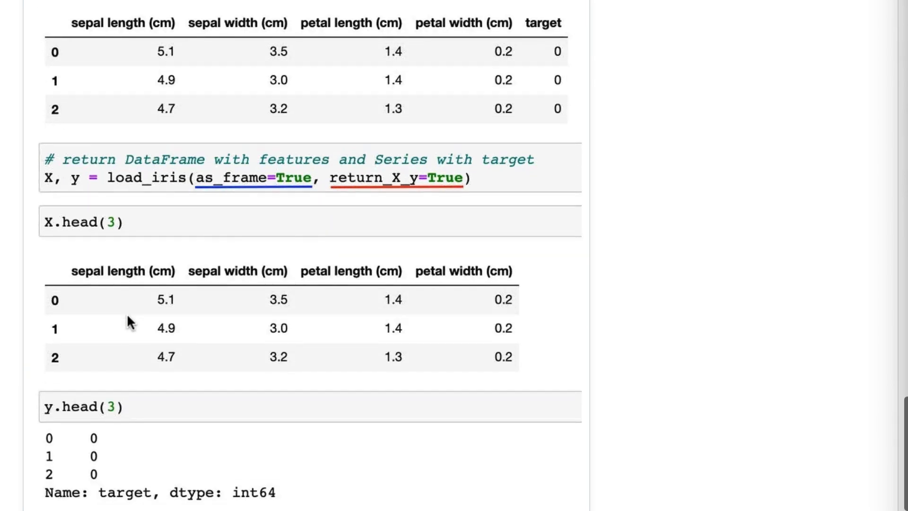
mouse_move(343, 195)
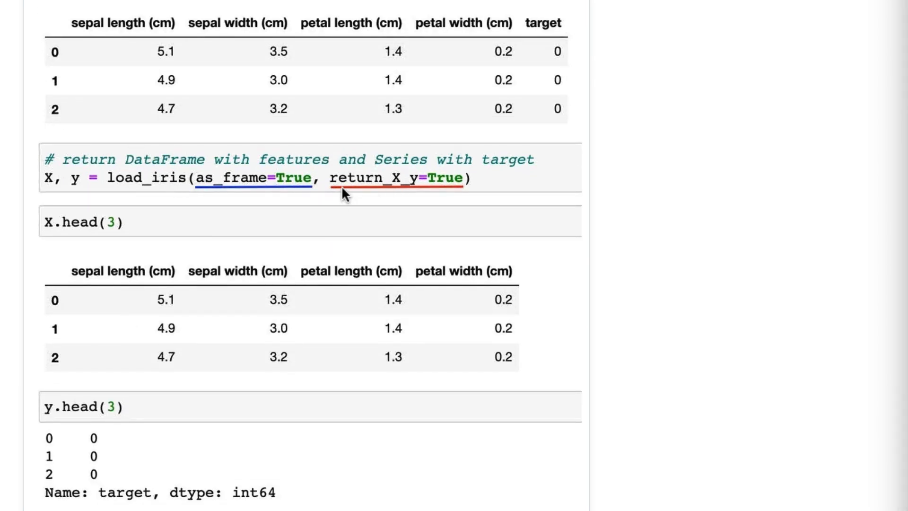
mouse_move(428, 191)
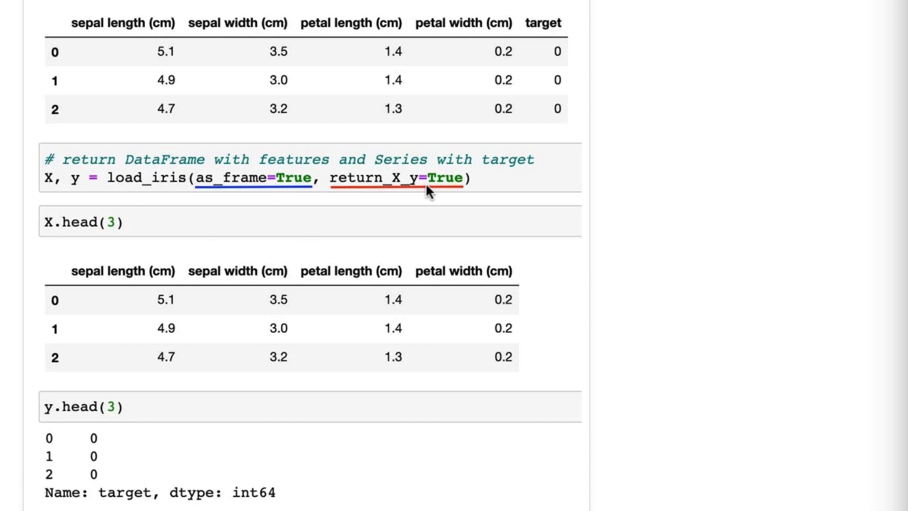
mouse_move(193, 172)
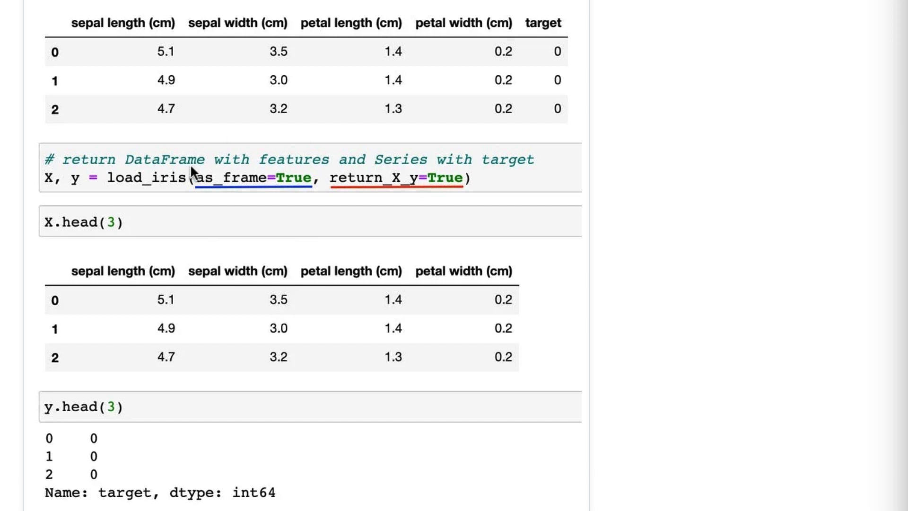
mouse_move(369, 199)
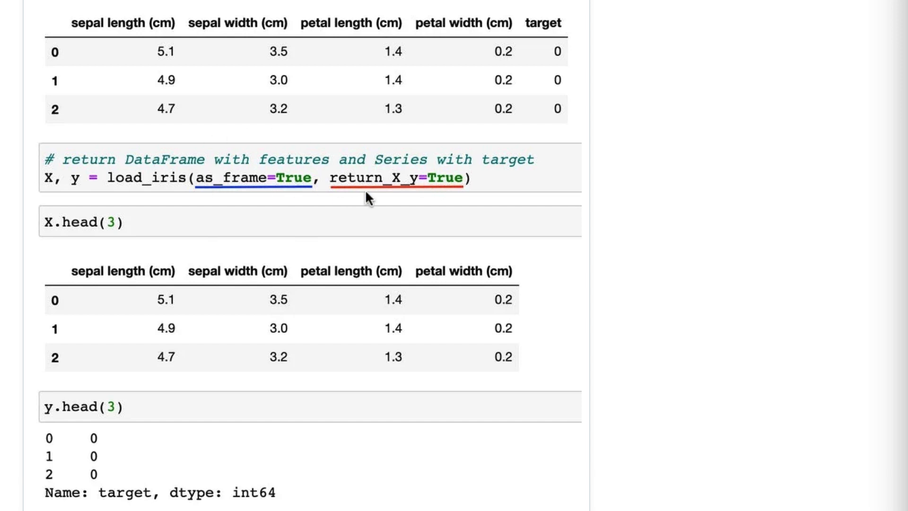
mouse_move(438, 191)
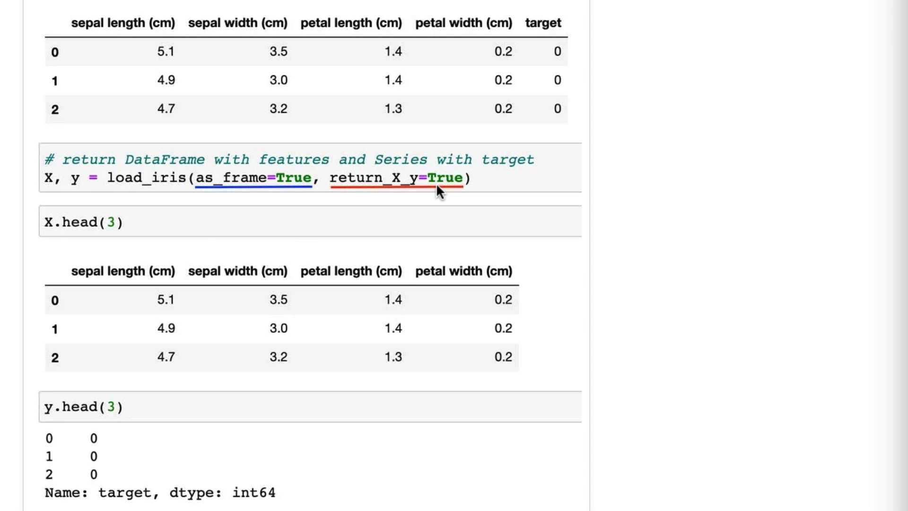
mouse_move(55, 167)
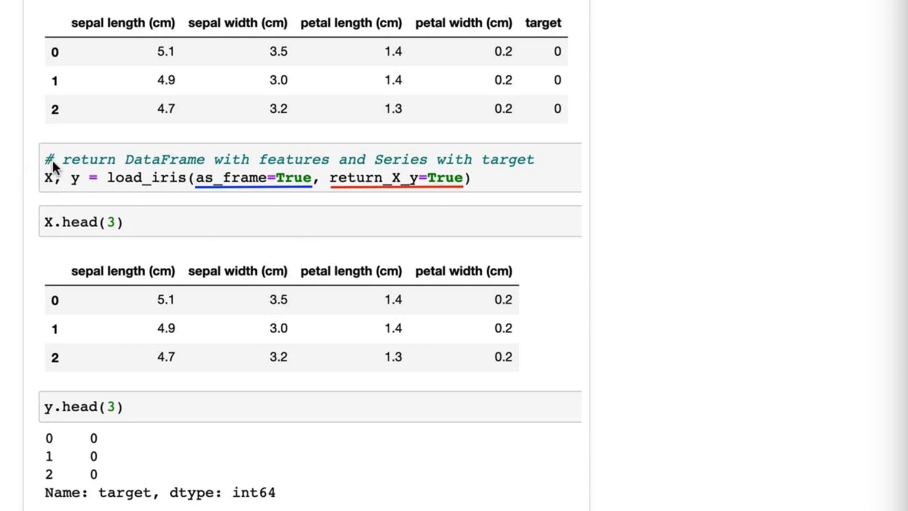
mouse_move(84, 180)
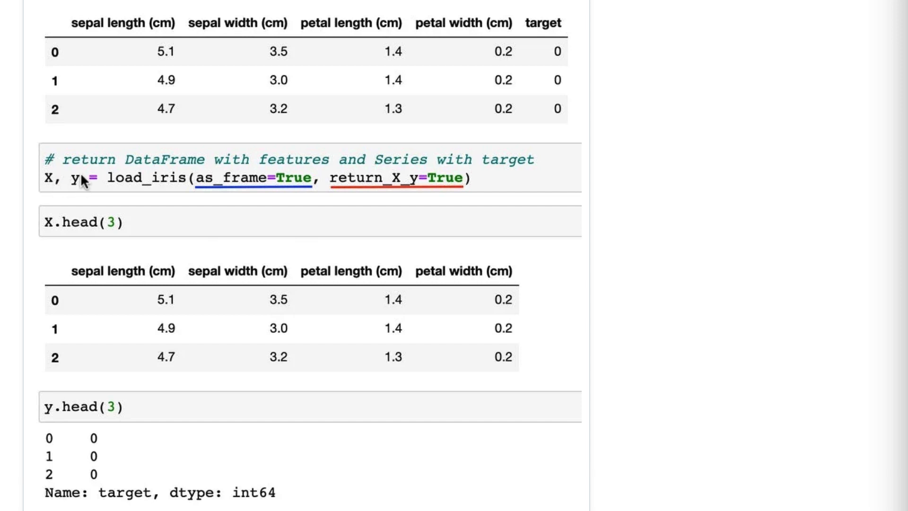
mouse_move(90, 222)
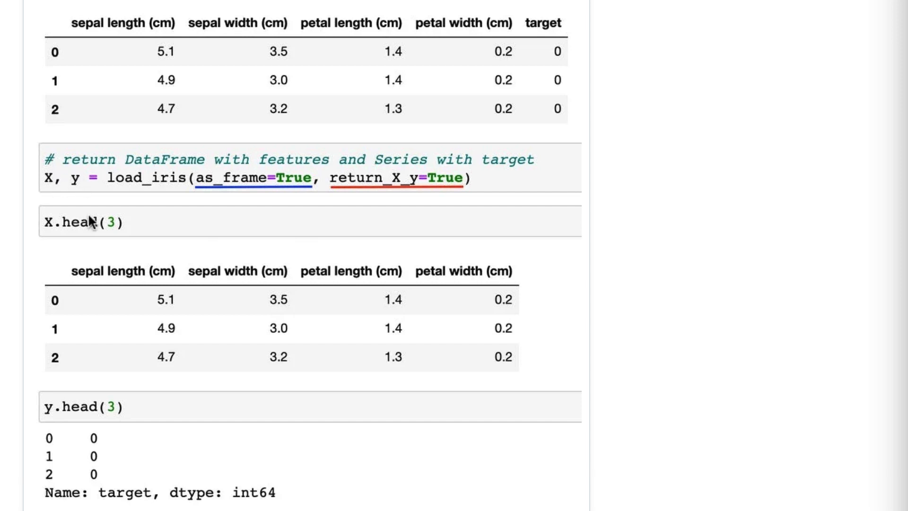
mouse_move(58, 222)
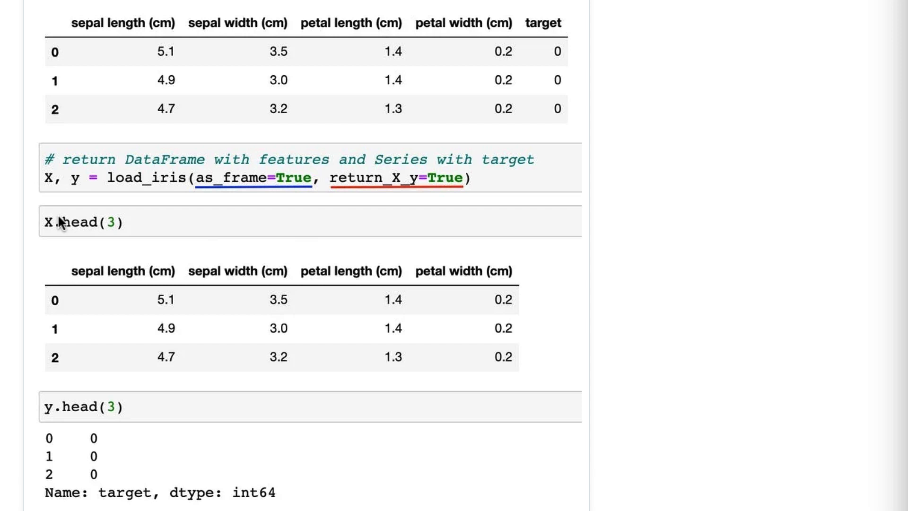
mouse_move(147, 348)
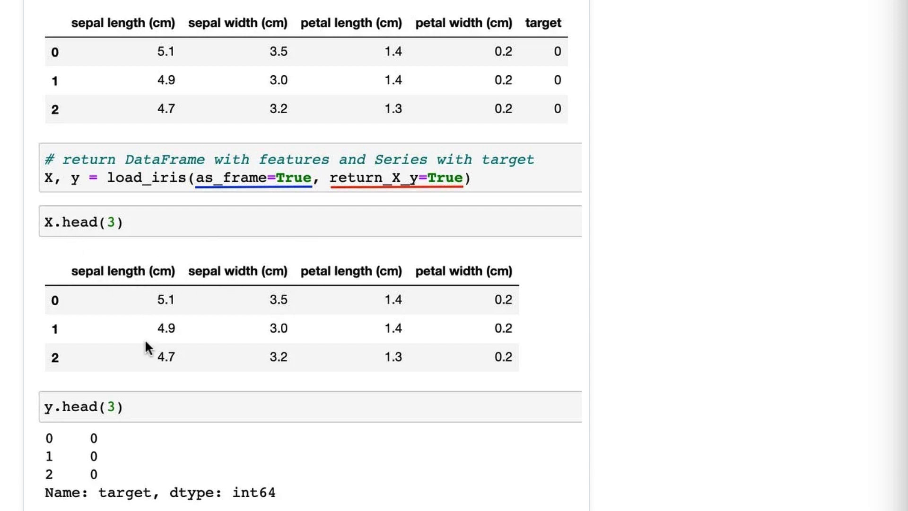
mouse_move(479, 289)
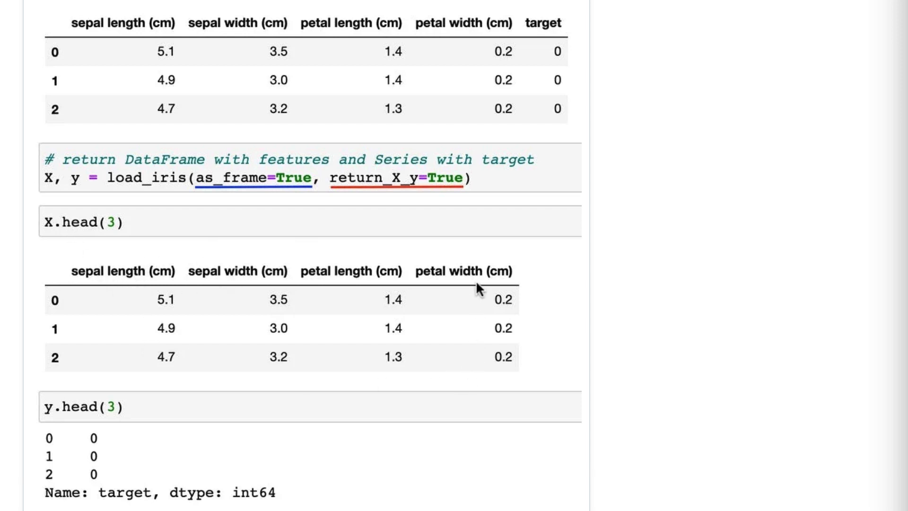
mouse_move(122, 437)
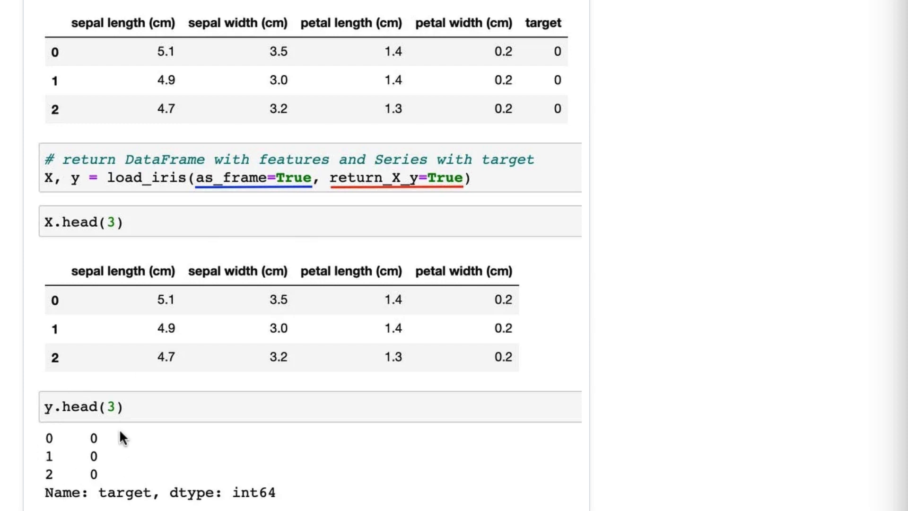
mouse_move(123, 451)
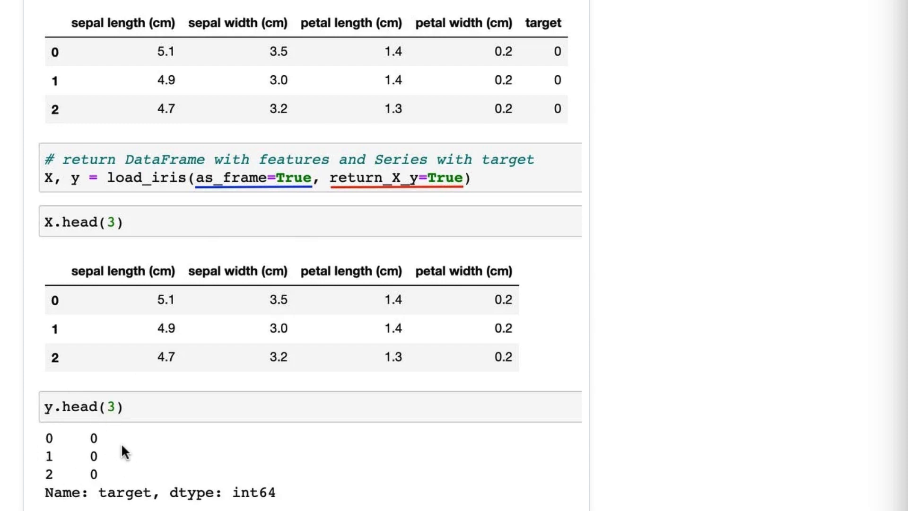